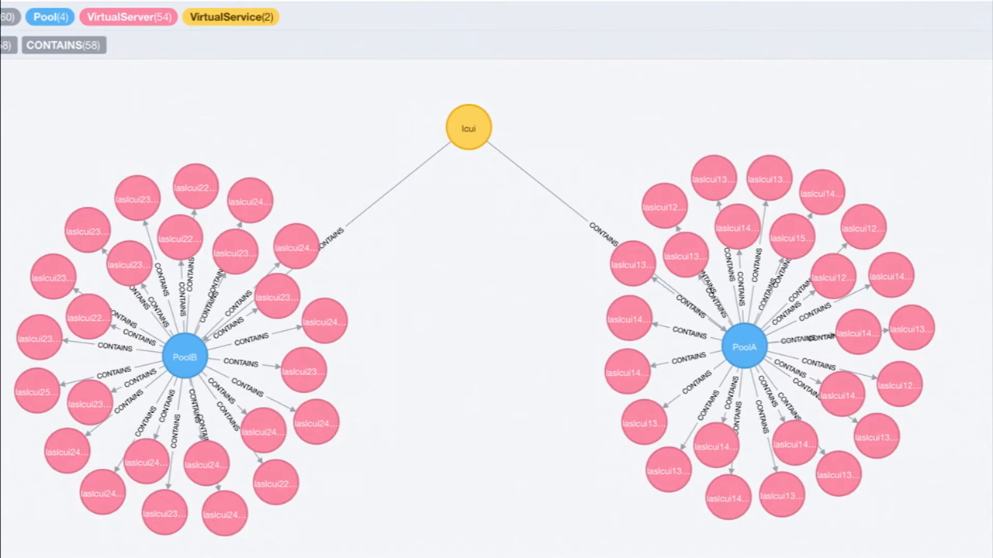
{"action": "mouse_move", "coordinate": [473, 130]}
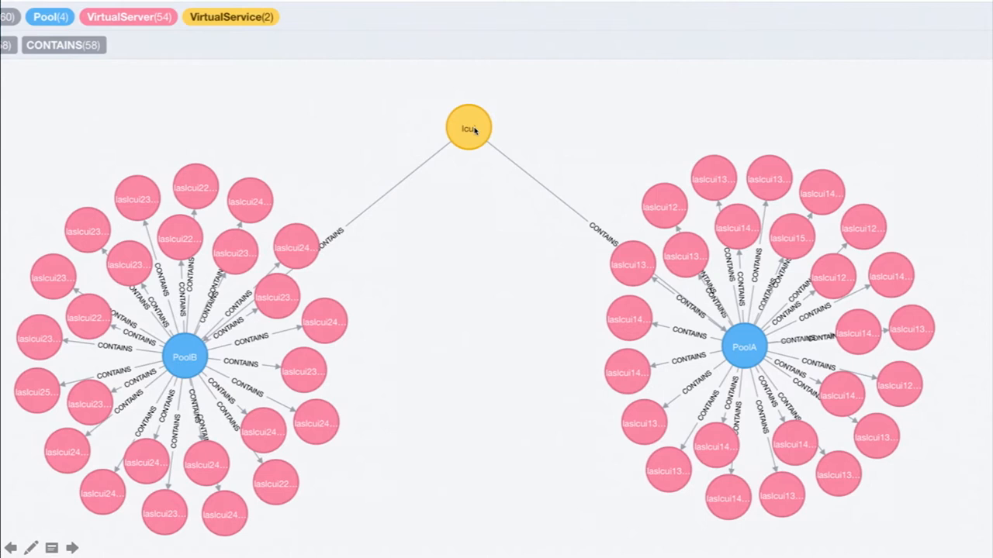
{"action": "mouse_move", "coordinate": [611, 223]}
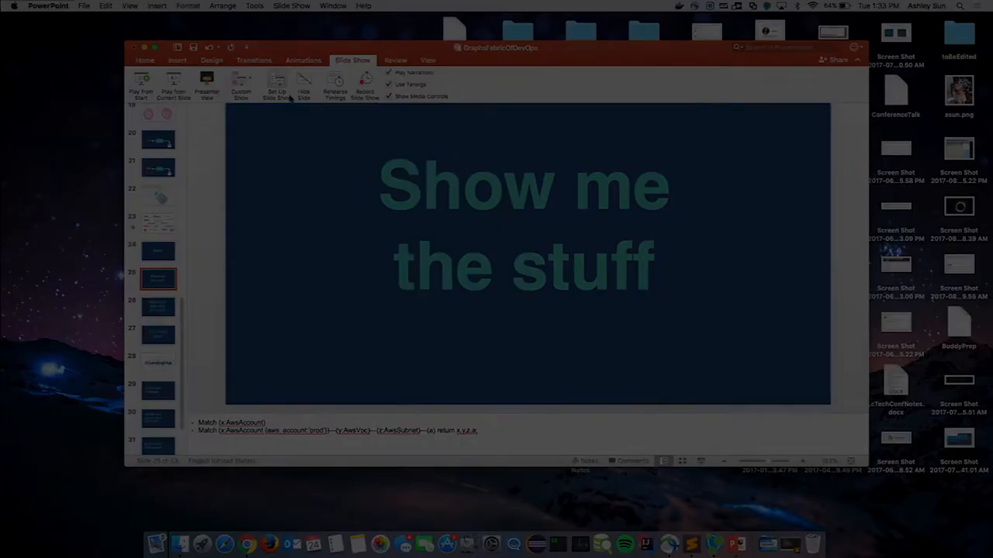
- Switch from the PowerPoint deck to the Neo4j Browser start page at localhost:7474
{"action": "left_click", "coordinate": [247, 543]}
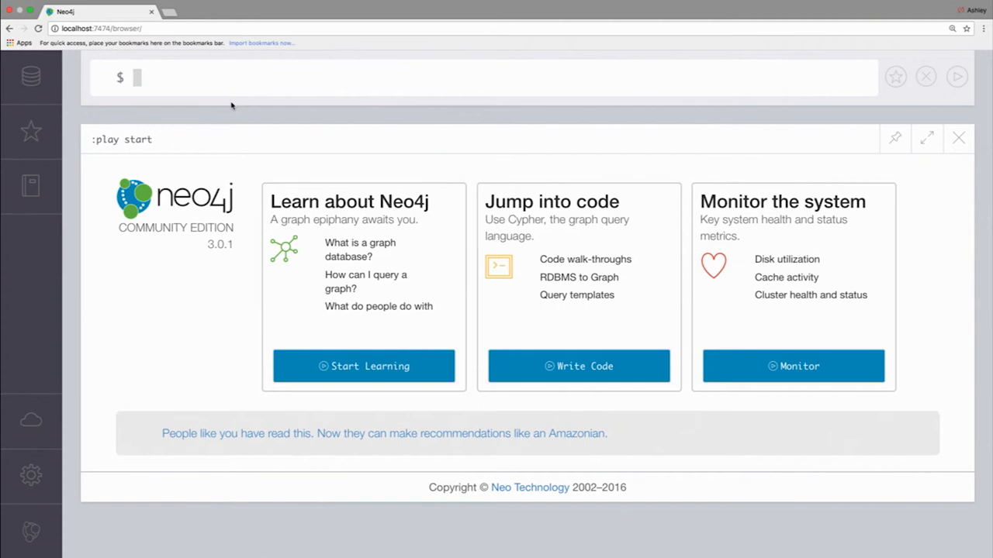
- Run 'match (x:AwsAccount) return x;' to list the nonprod, prod and infrastructure accounts
{"action": "type", "text": "match (x:AwsAccount) return x;"}
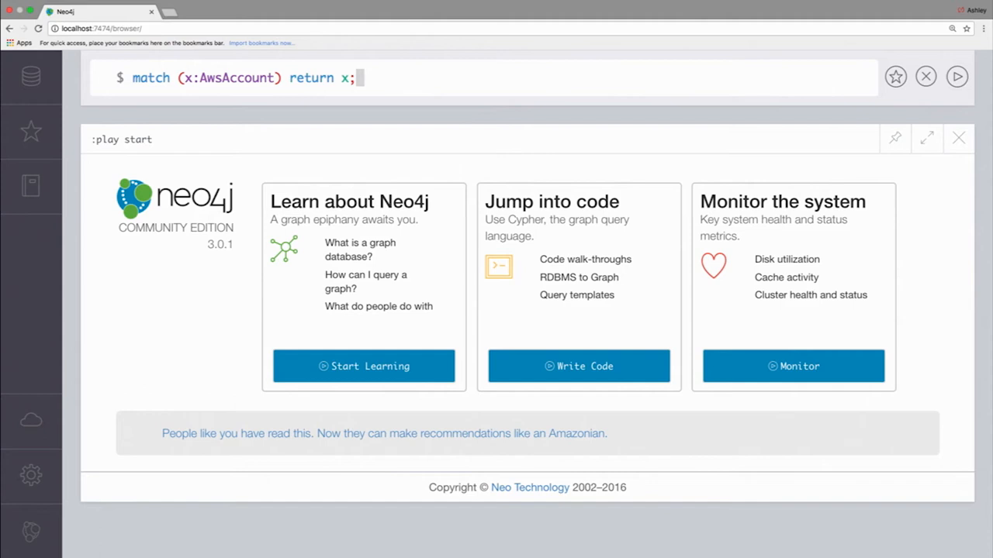
{"action": "left_click", "coordinate": [955, 78]}
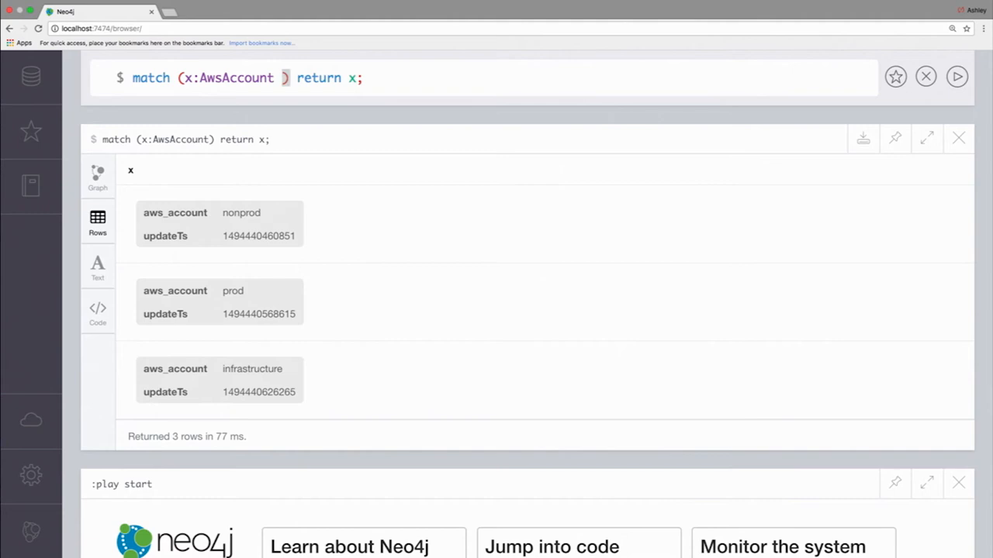
- Restrict the query to {aws_account:'prod'}, graph its neighbours and inspect the prod node's properties
{"action": "type", "text": "{aws_account:'prod'}"}
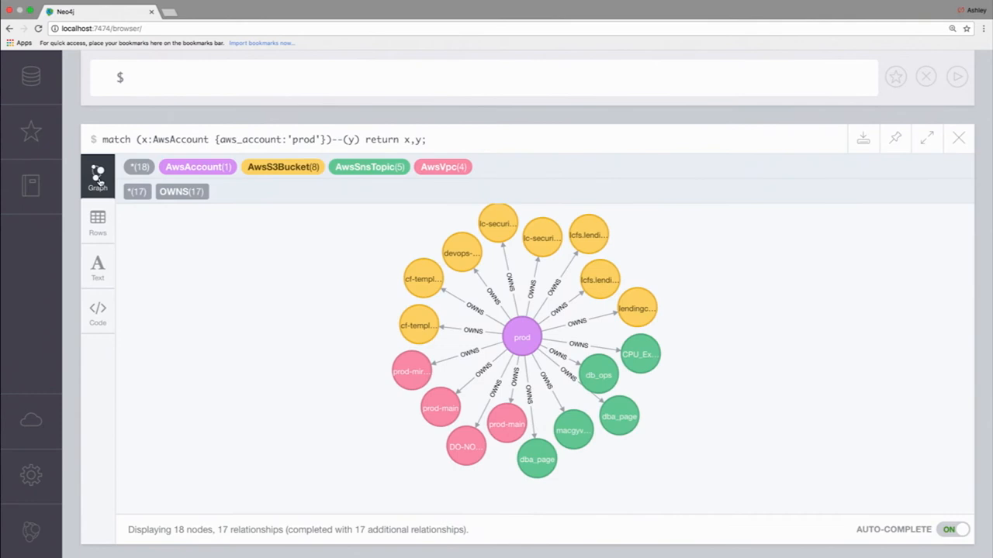
{"action": "left_click", "coordinate": [521, 337]}
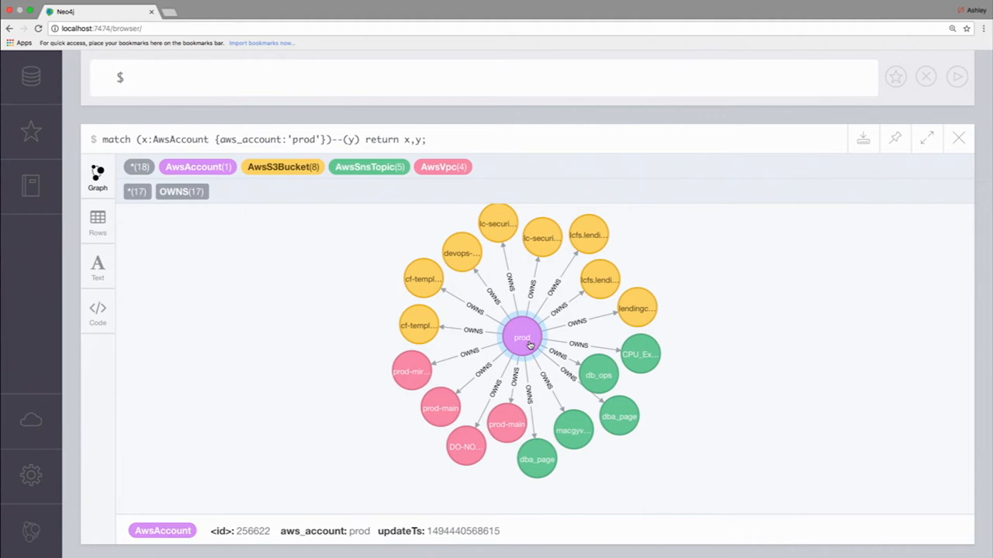
{"action": "left_click", "coordinate": [440, 408]}
{"action": "type", "text": "match (x:AwsAccount {aws_account:'prod'})--(y:AwsVpc)--(z) return x,y;"}
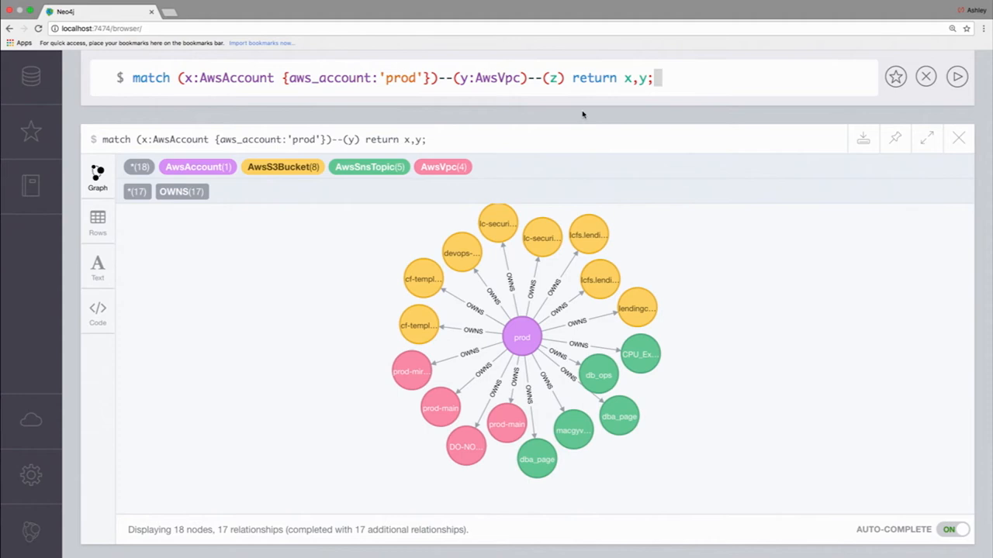
- Run the prod account--AwsVpc--anything query returning x,y
{"action": "left_click", "coordinate": [955, 77]}
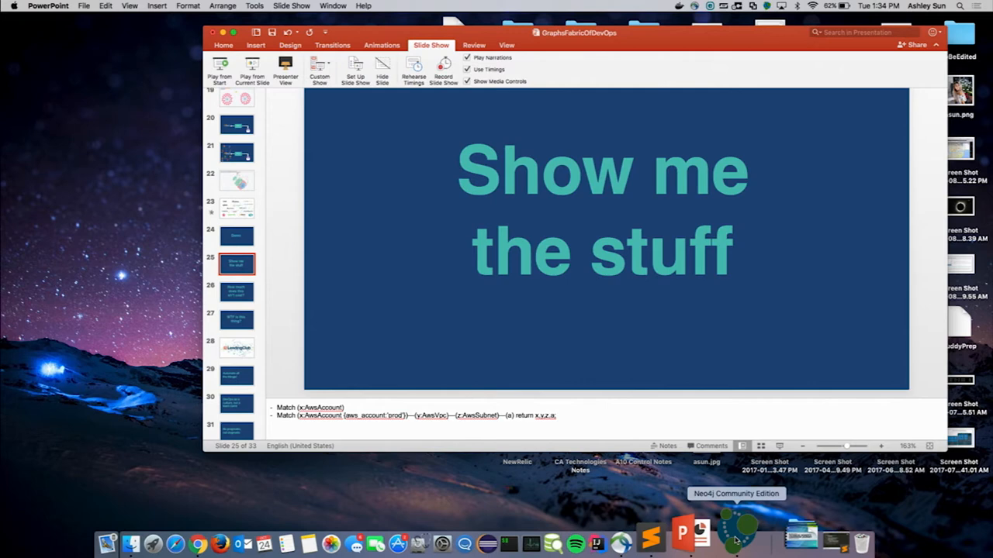
- Select slide 25 'Show me the stuff' with its Cypher queries in the notes
{"action": "left_click", "coordinate": [736, 533]}
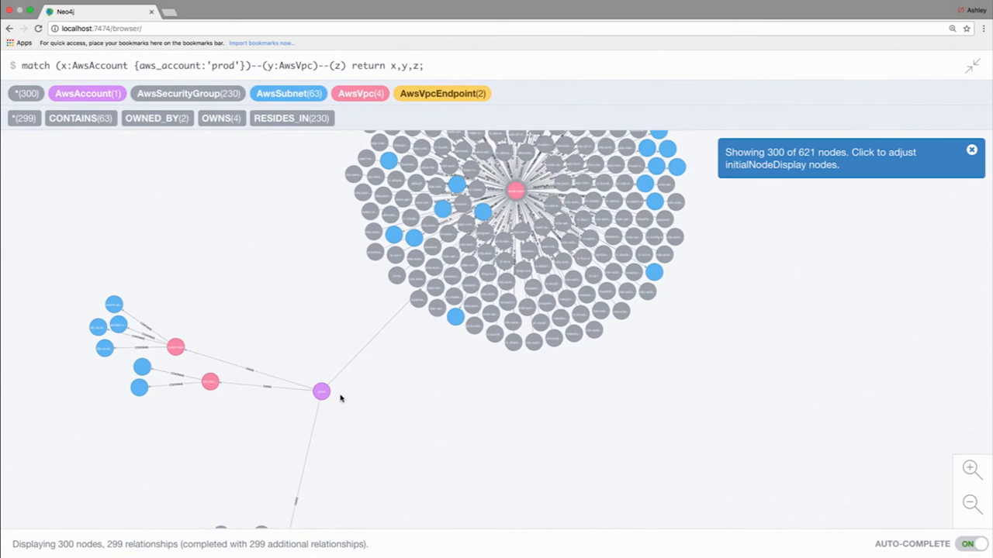
- Graph the prod account, its VPCs and everything attached, returning x,y,z
{"action": "left_click", "coordinate": [417, 267]}
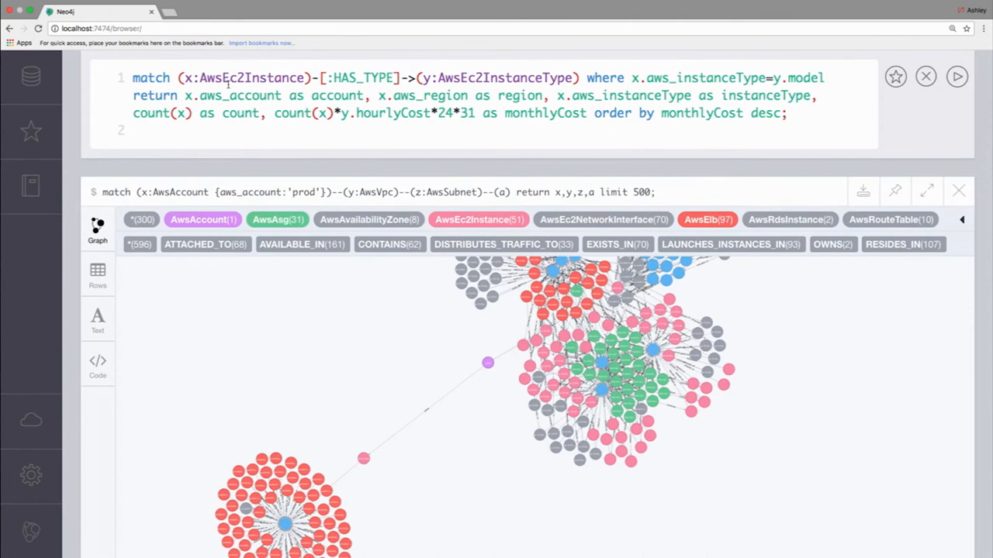
- Run the AwsEc2Instance HAS_TYPE query returning count and monthlyCost per account, region and instance type
{"action": "double_click", "coordinate": [506, 77]}
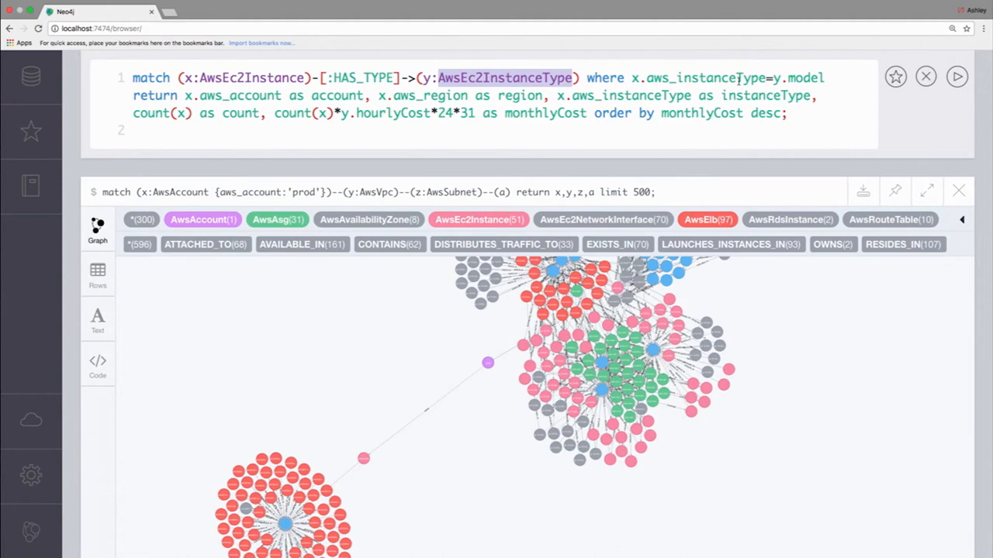
{"action": "left_click", "coordinate": [956, 77]}
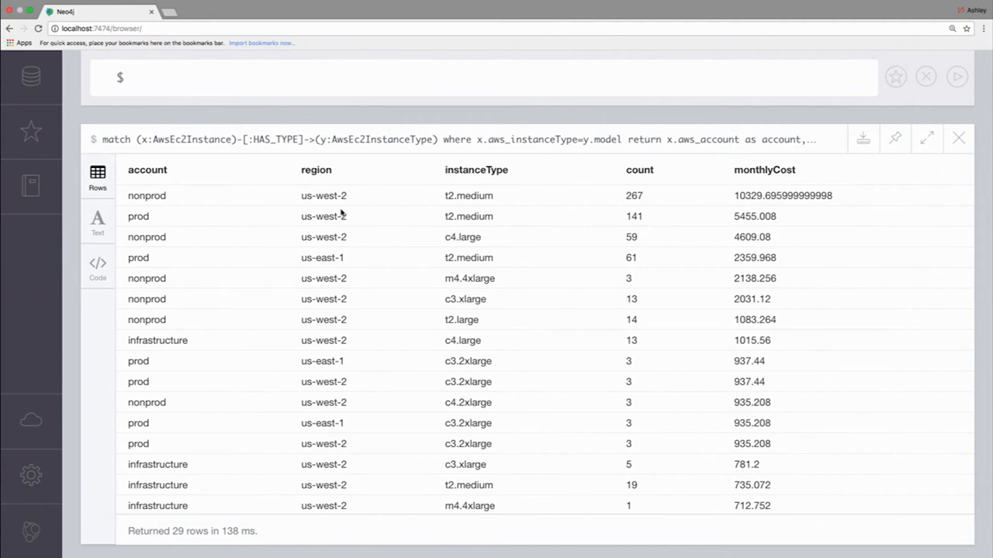
{"action": "mouse_move", "coordinate": [406, 211]}
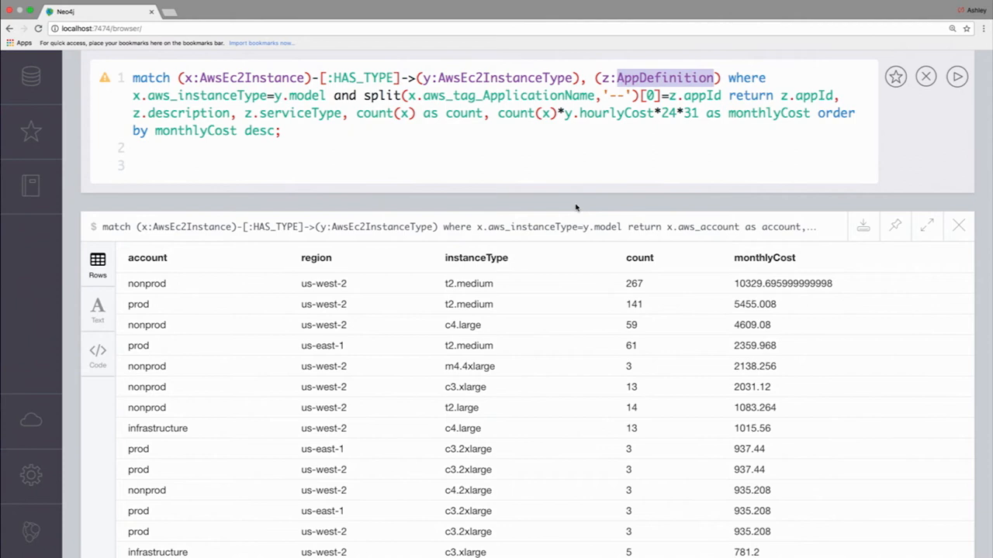
{"action": "mouse_move", "coordinate": [957, 78]}
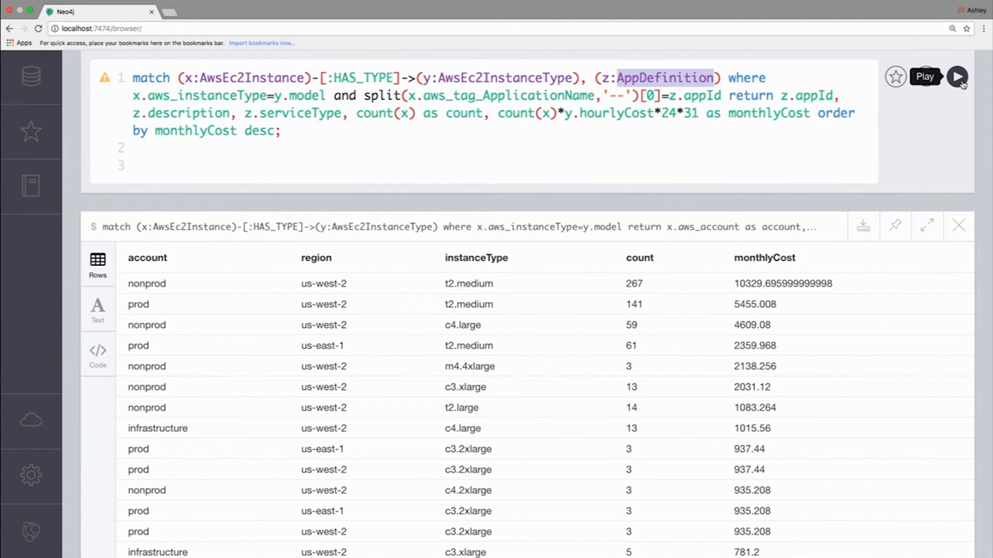
{"action": "left_click", "coordinate": [957, 76]}
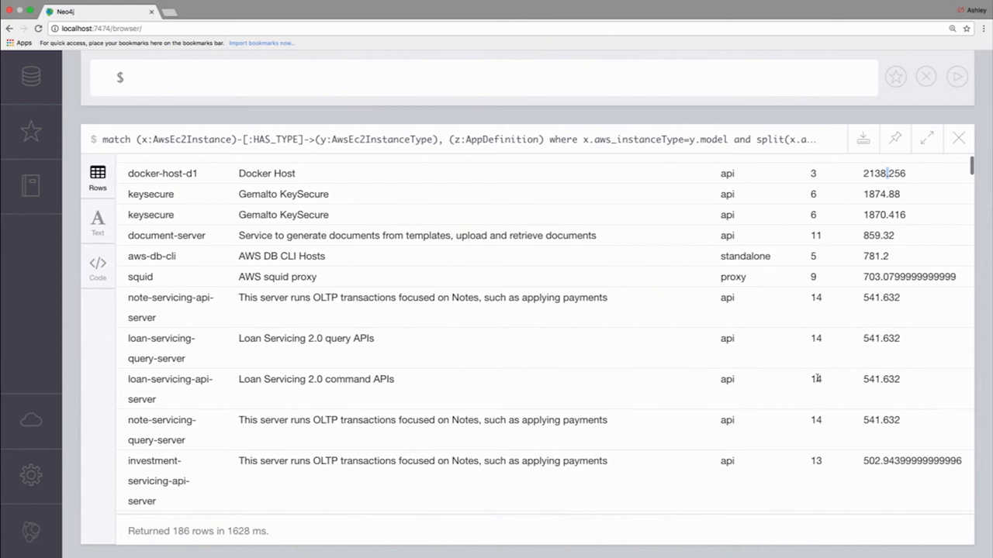
{"action": "scroll", "scroll_direction": "down", "scroll_amount": 3}
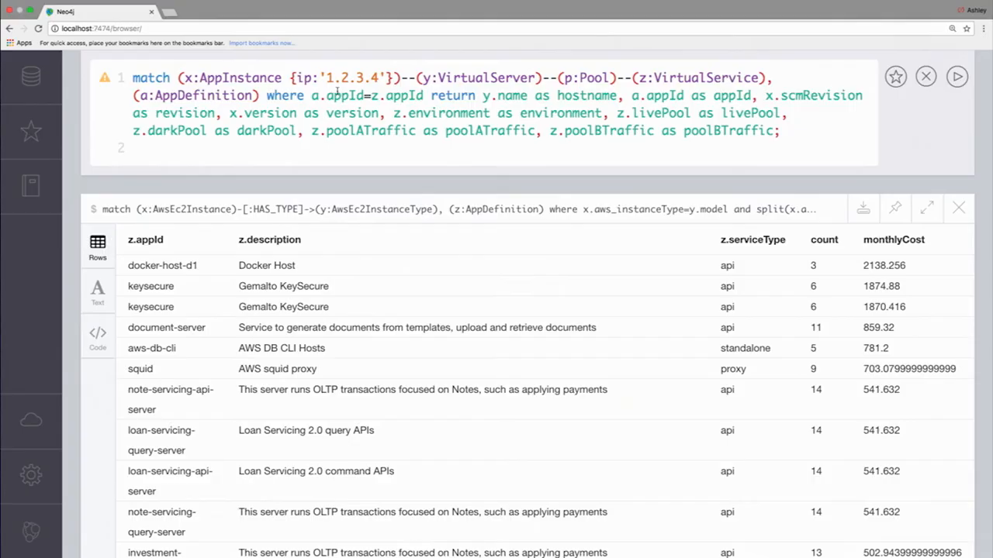
- Run the AppInstance lookup for ip '1.2.3.4' returning hostname, appId, version, pools and traffic
{"action": "double_click", "coordinate": [239, 78]}
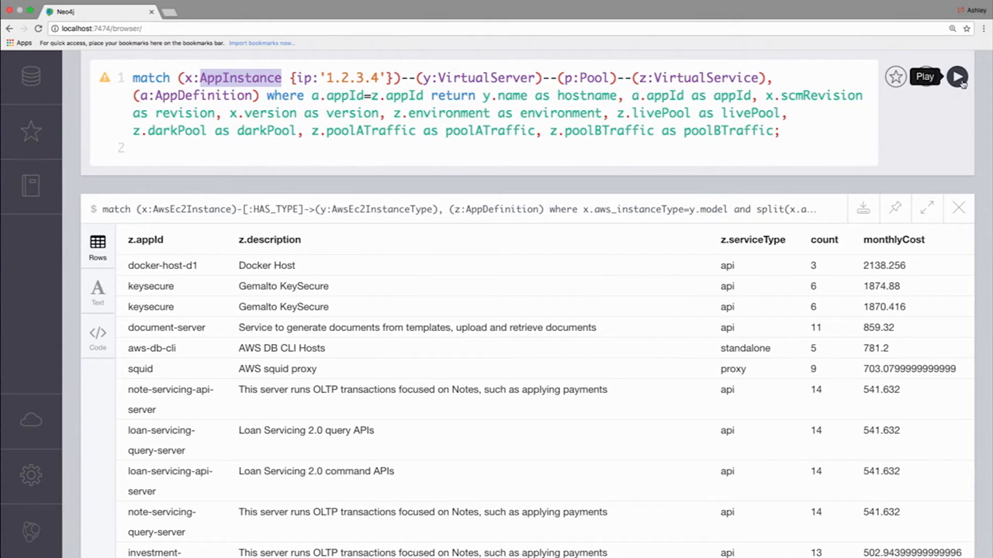
{"action": "left_click", "coordinate": [957, 76]}
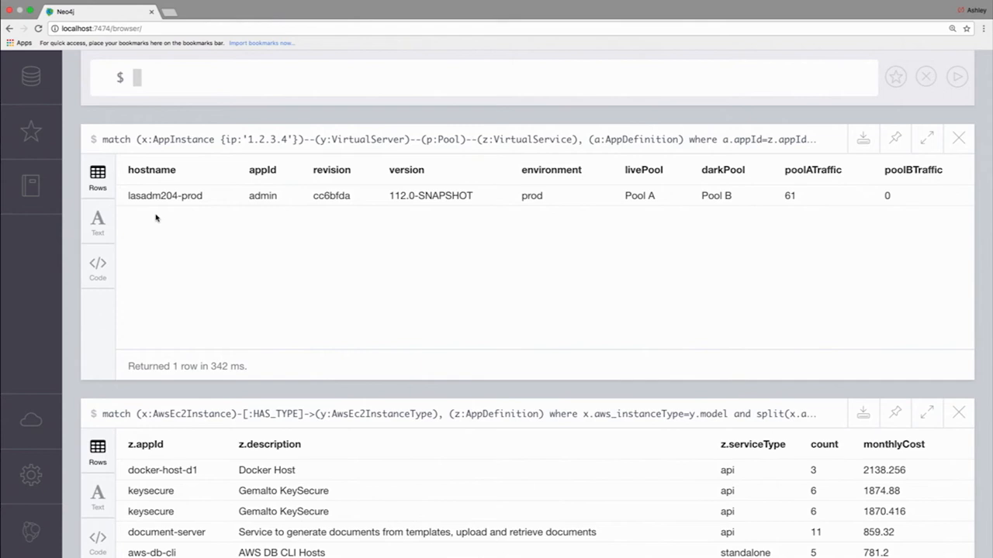
{"action": "mouse_move", "coordinate": [391, 248]}
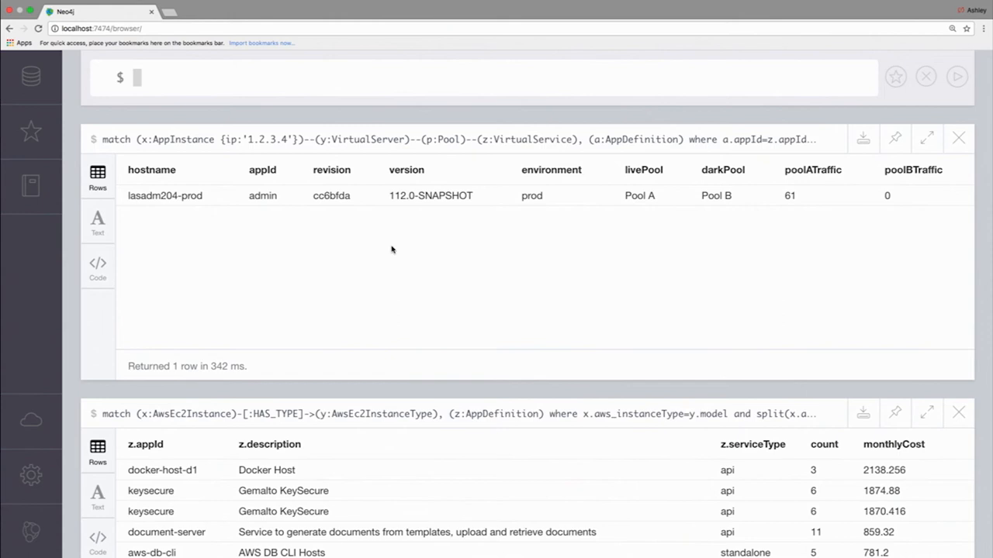
- Highlight the 204 portion of the lasadm204-prod hostname in the result row
{"action": "double_click", "coordinate": [531, 196]}
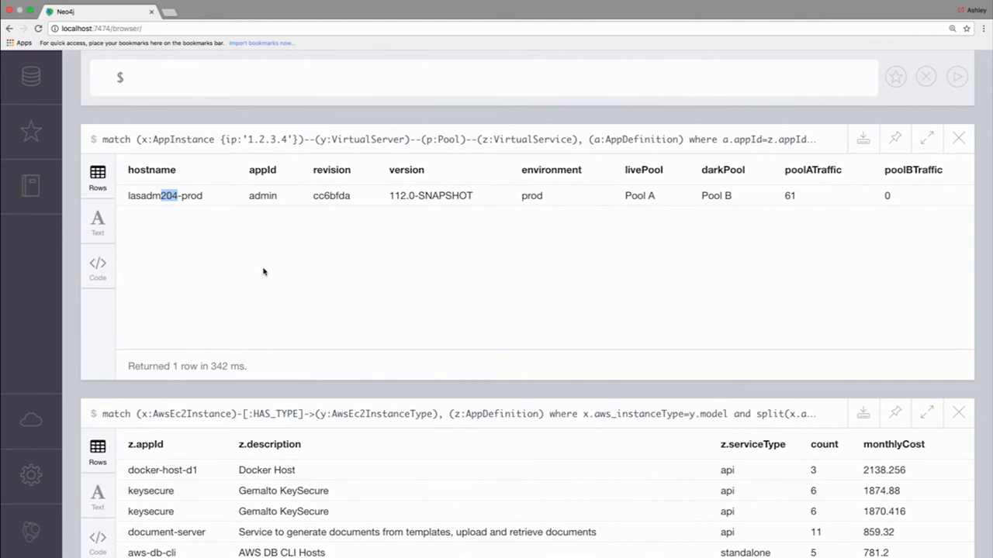
{"action": "double_click", "coordinate": [710, 195]}
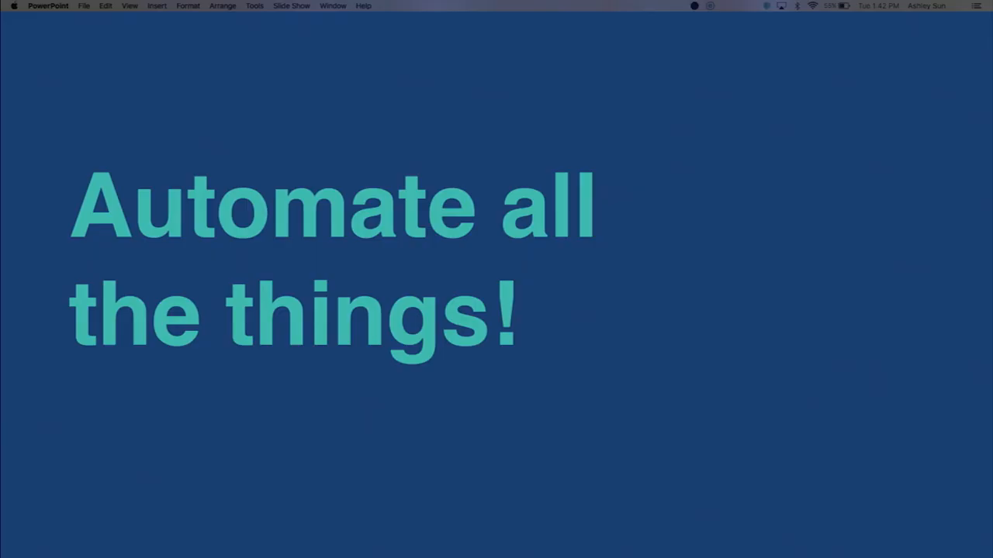
- Advance the slideshow from 'Automate all the things!' toward the 'DevOps as a culture' slide
{"action": "key", "text": "right"}
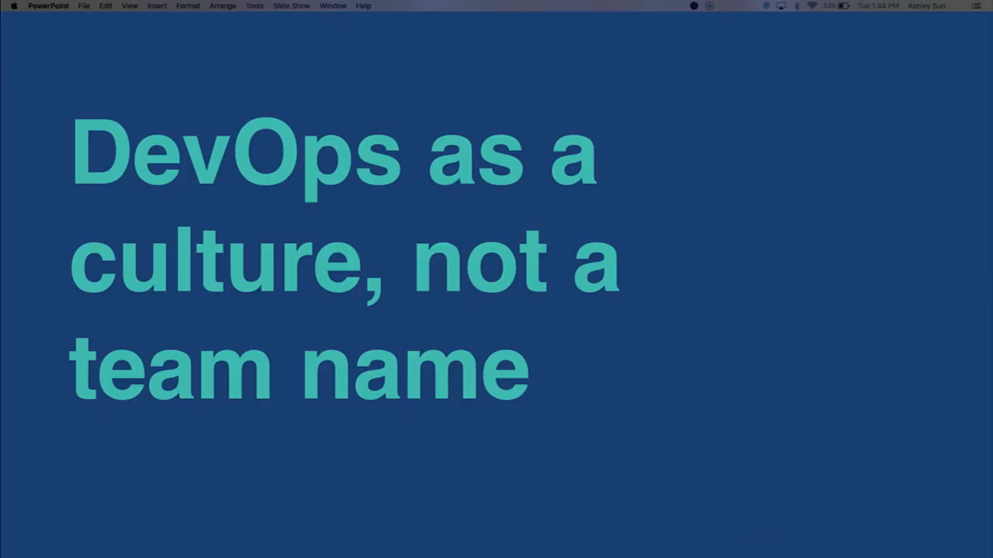